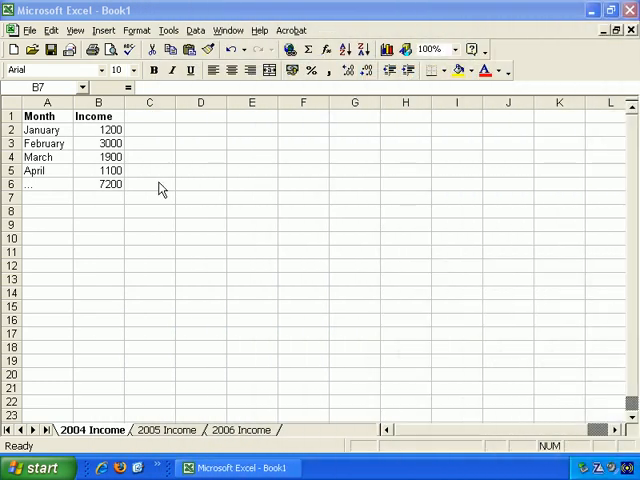
- Browse the 2004, 2005 and 2006 Income sheets and return to 2004 Income
{"action": "left_click", "coordinate": [98, 196]}
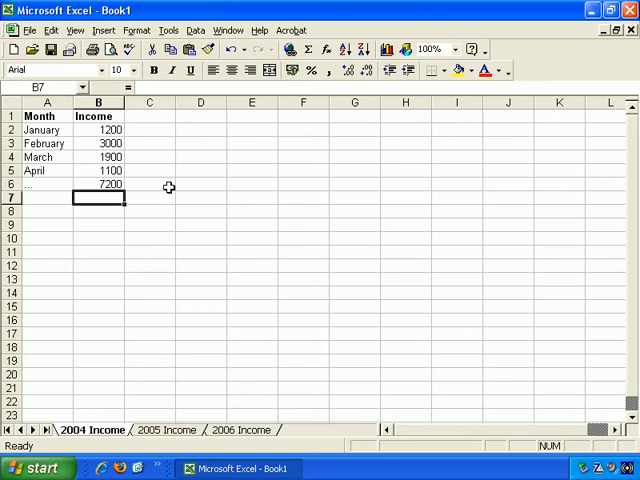
{"action": "mouse_move", "coordinate": [144, 436]}
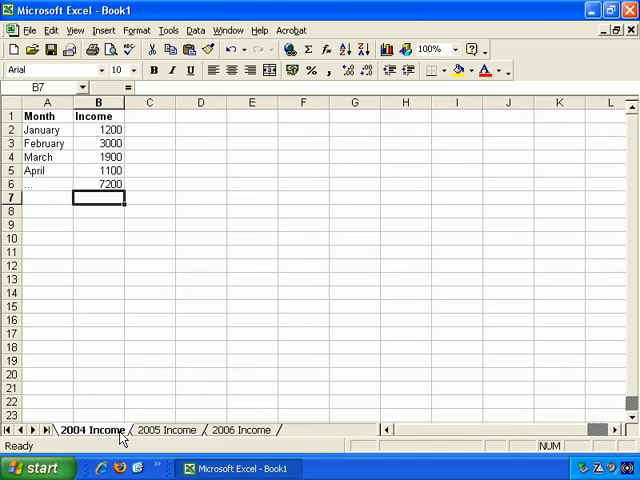
{"action": "right_click", "coordinate": [90, 430]}
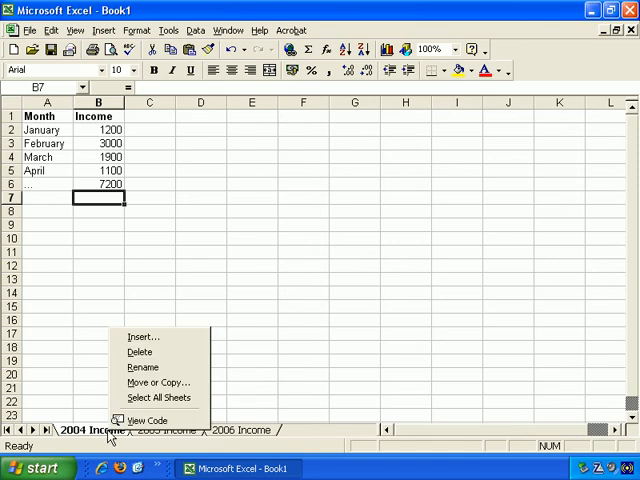
{"action": "mouse_move", "coordinate": [104, 436]}
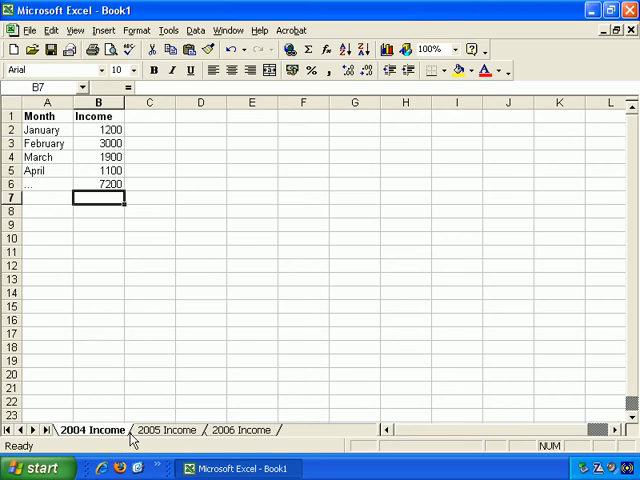
{"action": "left_click", "coordinate": [164, 430]}
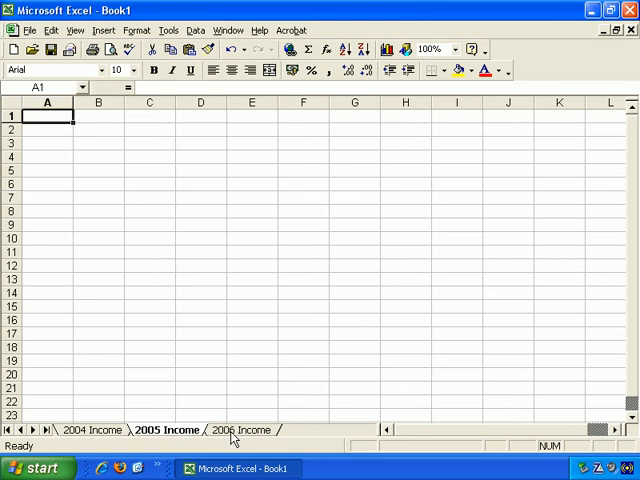
{"action": "left_click", "coordinate": [240, 428]}
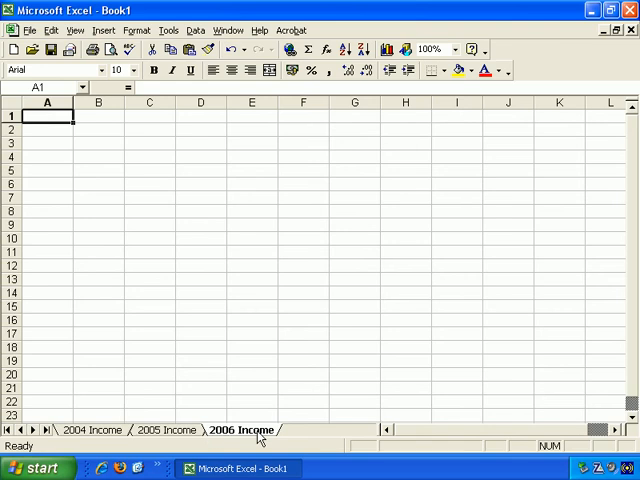
{"action": "mouse_move", "coordinate": [262, 436]}
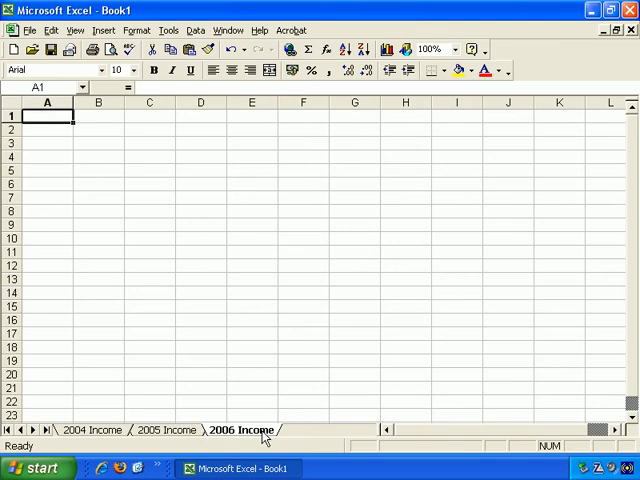
{"action": "mouse_move", "coordinate": [192, 436]}
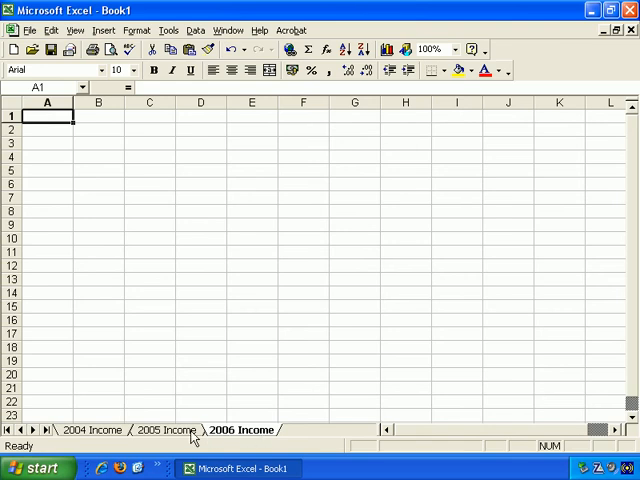
{"action": "left_click", "coordinate": [166, 430]}
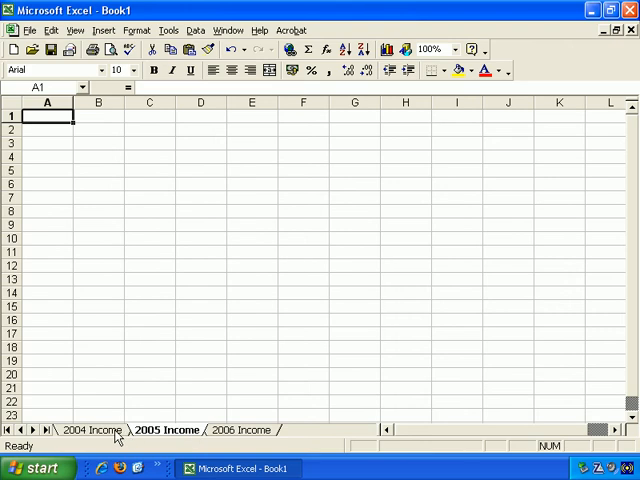
{"action": "left_click", "coordinate": [88, 430]}
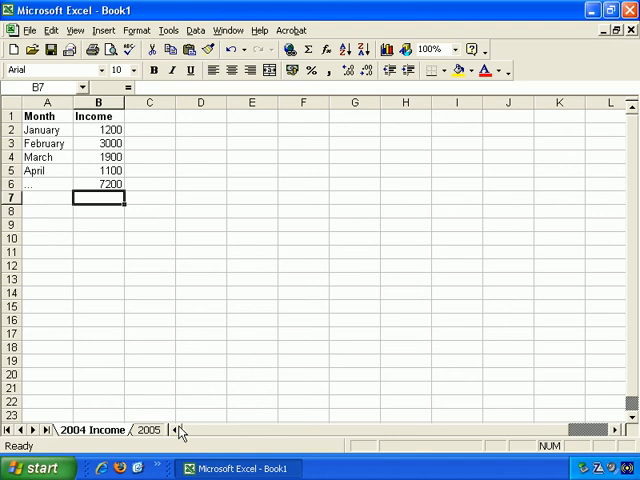
- Rename the 2004 Income sheet tab to 2003 Income
{"action": "double_click", "coordinate": [148, 430]}
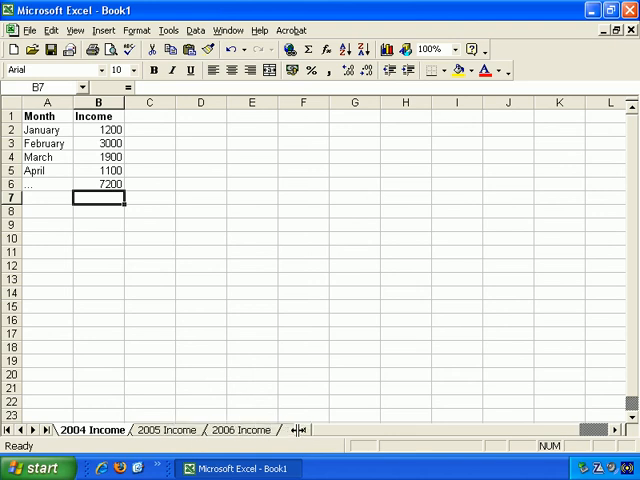
{"action": "mouse_move", "coordinate": [112, 444]}
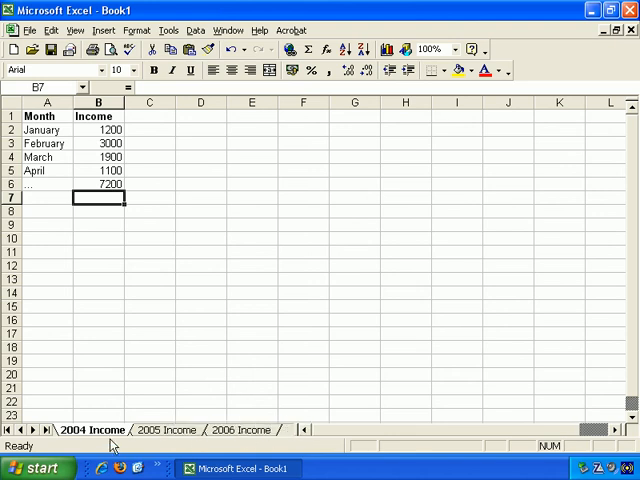
{"action": "right_click", "coordinate": [92, 428]}
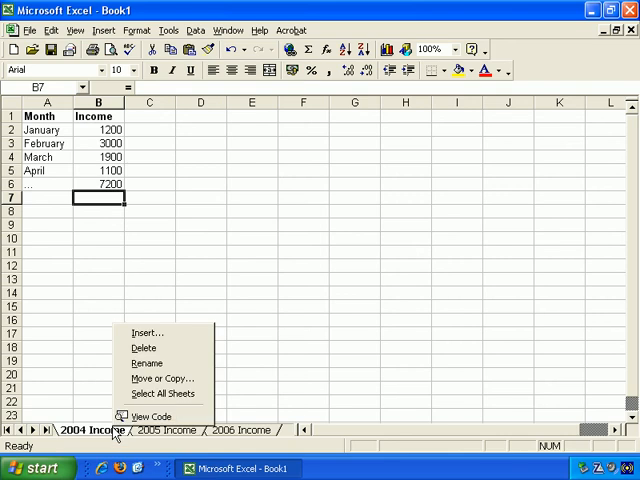
{"action": "mouse_move", "coordinate": [160, 378]}
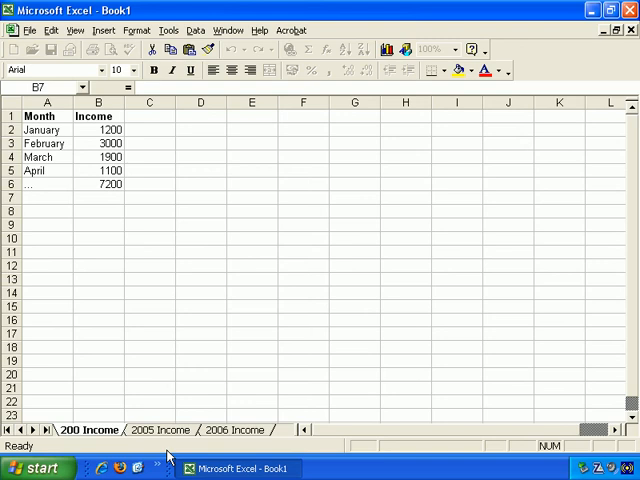
{"action": "double_click", "coordinate": [88, 428]}
{"action": "type", "text": "3"}
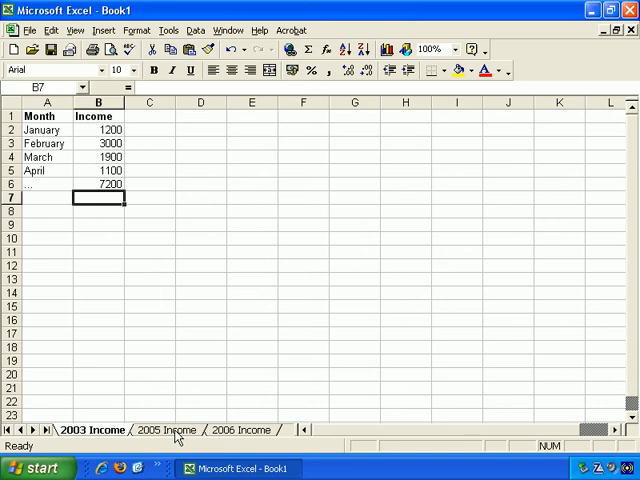
- Delete the 2005 Income sheet, confirming the permanent deletion
{"action": "right_click", "coordinate": [166, 428]}
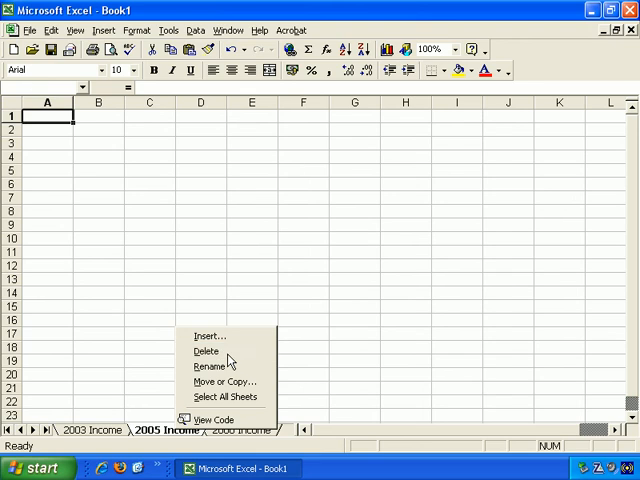
{"action": "left_click", "coordinate": [204, 352]}
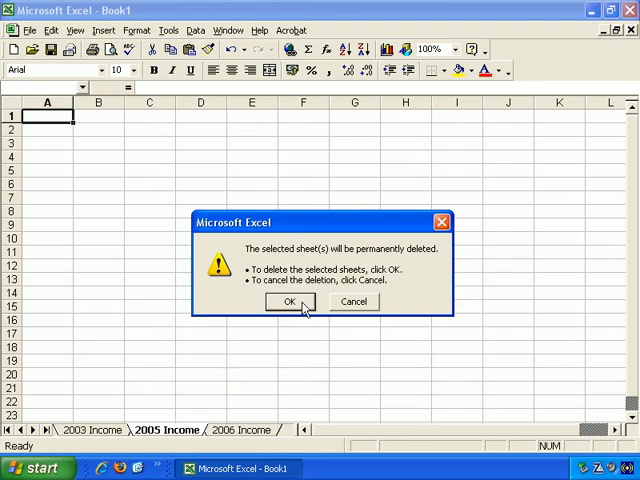
{"action": "mouse_move", "coordinate": [304, 308]}
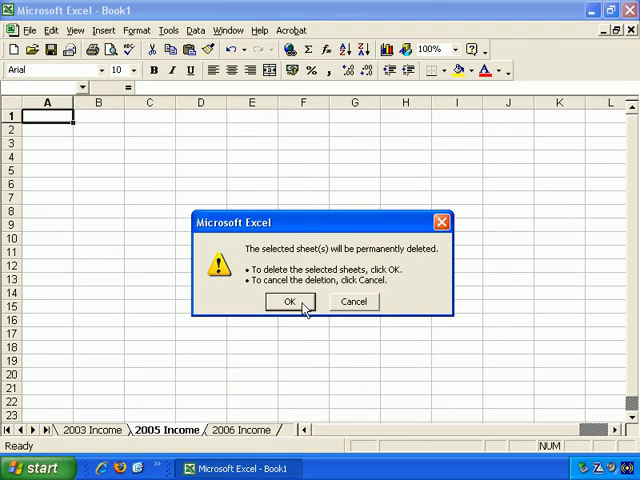
{"action": "left_click", "coordinate": [288, 300]}
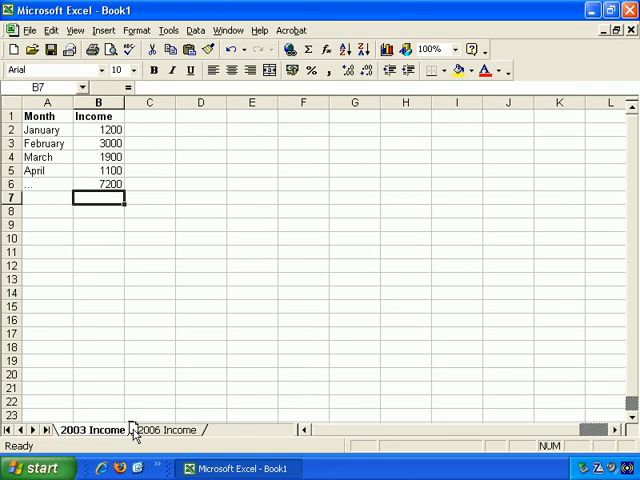
{"action": "mouse_move", "coordinate": [248, 432]}
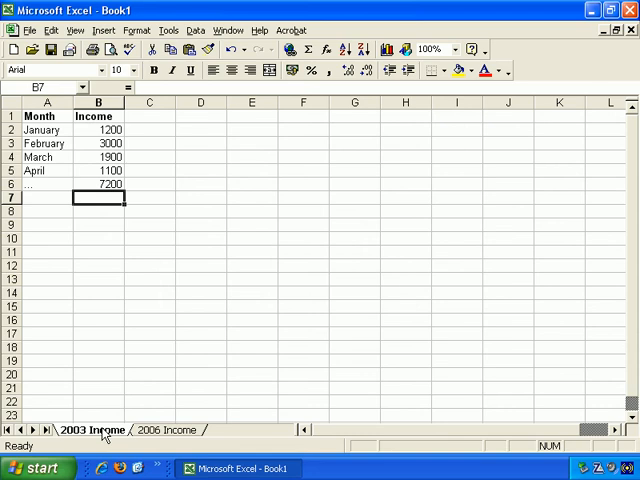
- Copy the 2003 Income sheet to the end of the workbook as 2003 Income (2)
{"action": "right_click", "coordinate": [90, 428]}
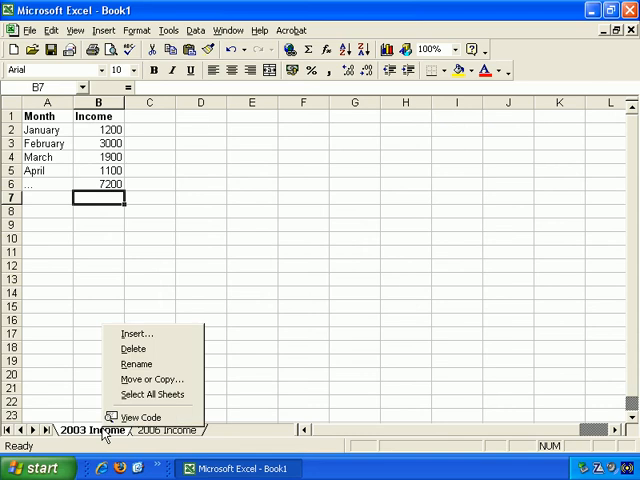
{"action": "left_click", "coordinate": [152, 380]}
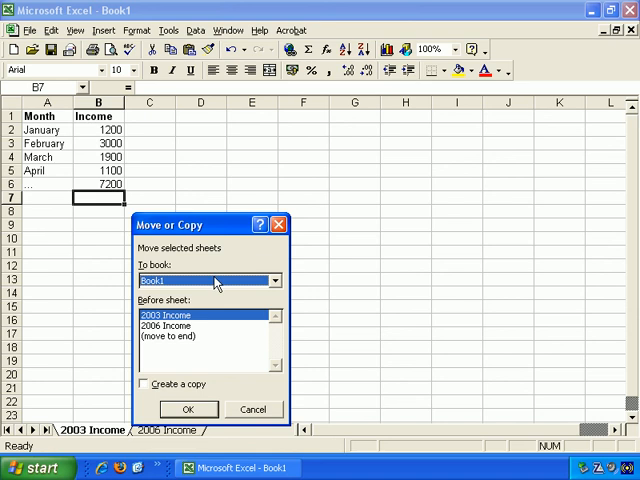
{"action": "left_click", "coordinate": [274, 280]}
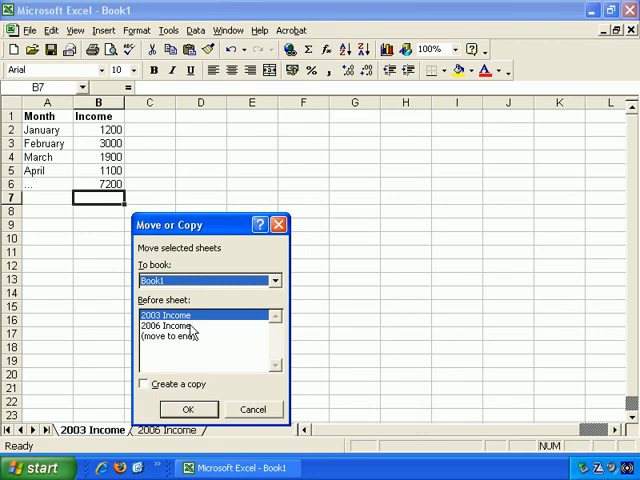
{"action": "left_click", "coordinate": [164, 324]}
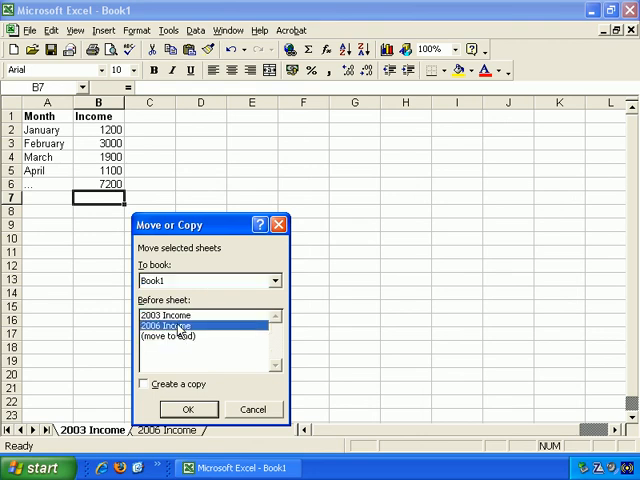
{"action": "left_click", "coordinate": [168, 336]}
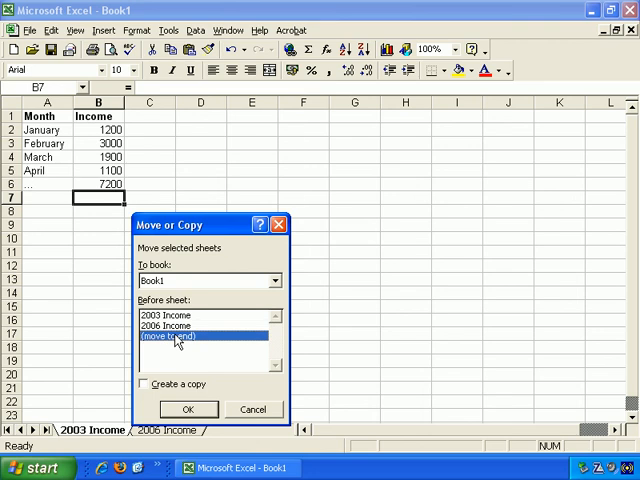
{"action": "left_click", "coordinate": [144, 384]}
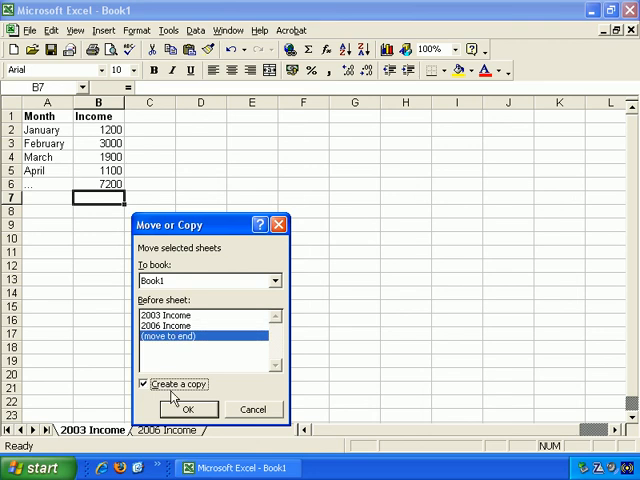
{"action": "left_click", "coordinate": [188, 410]}
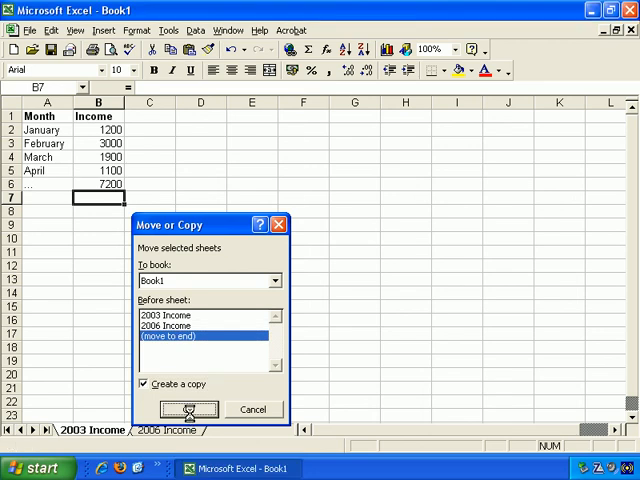
{"action": "left_click", "coordinate": [184, 410]}
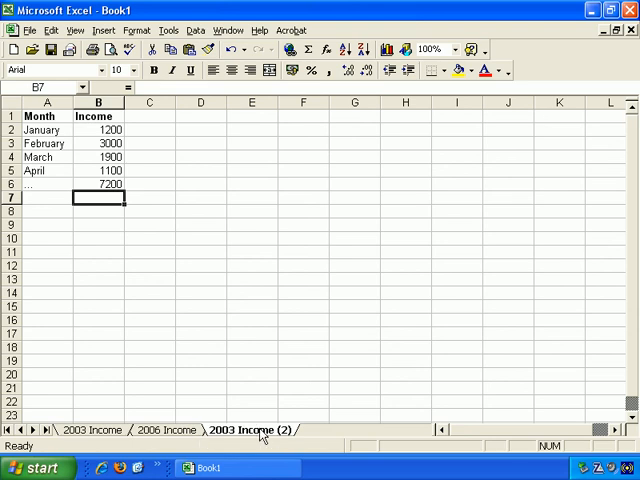
- Insert a new blank worksheet, Sheet4, at the front of the workbook
{"action": "right_click", "coordinate": [250, 430]}
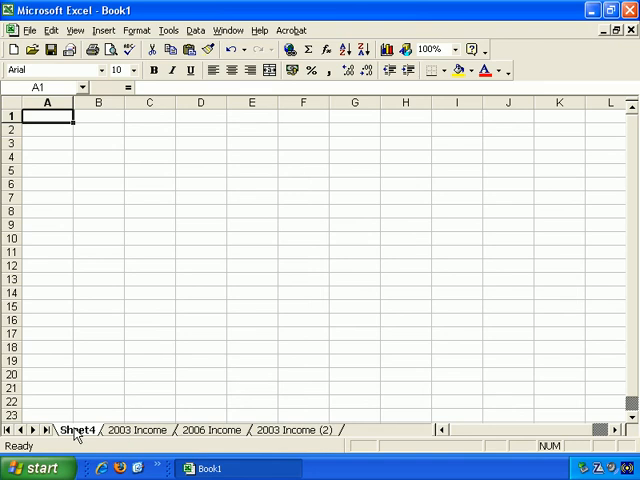
- Rename Sheet4 to 2002 Income
{"action": "right_click", "coordinate": [76, 430]}
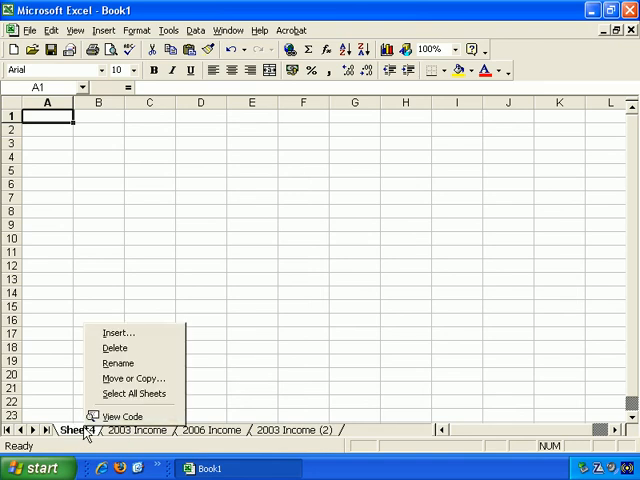
{"action": "mouse_move", "coordinate": [132, 378]}
{"action": "type", "text": "2002 Income"}
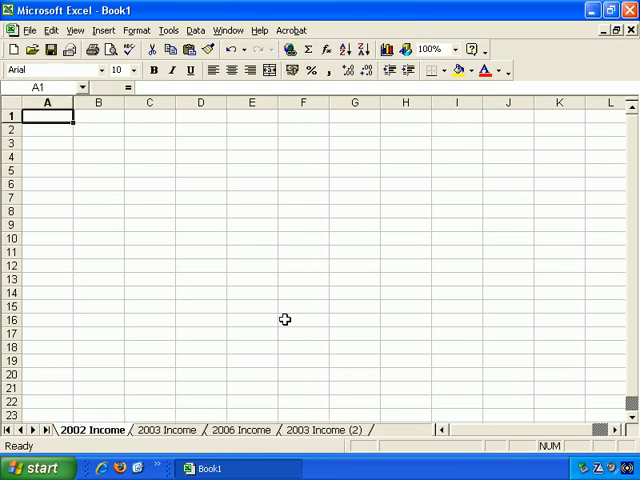
{"action": "mouse_move", "coordinate": [290, 380]}
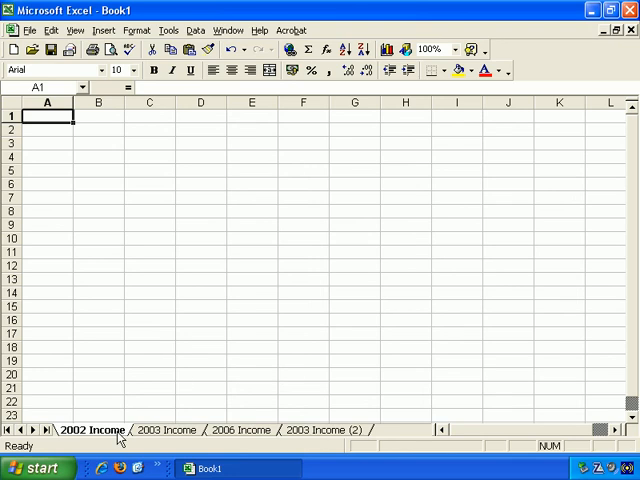
- Select all four income sheets so they are grouped for editing
{"action": "right_click", "coordinate": [88, 430]}
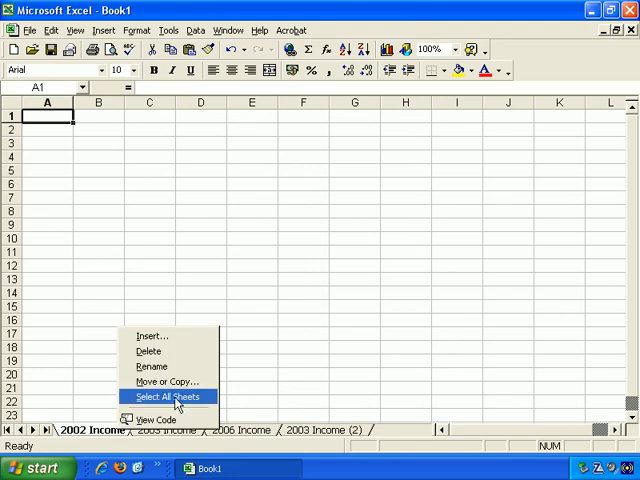
{"action": "left_click", "coordinate": [168, 396]}
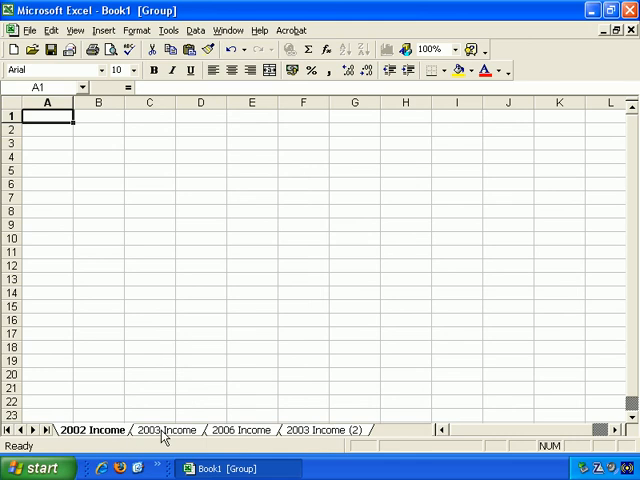
{"action": "mouse_move", "coordinate": [330, 438]}
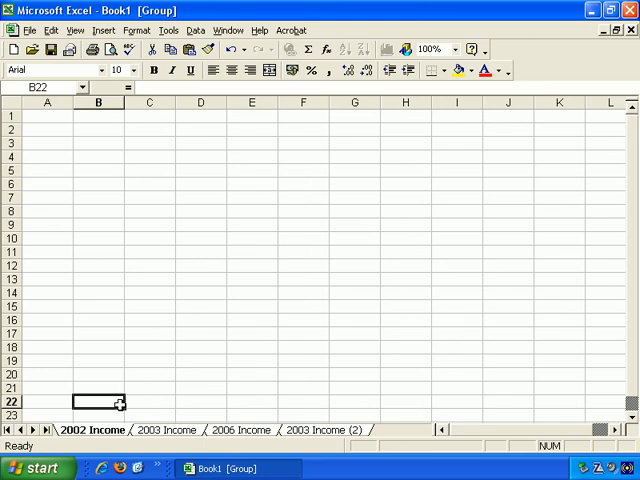
{"action": "mouse_move", "coordinate": [132, 330]}
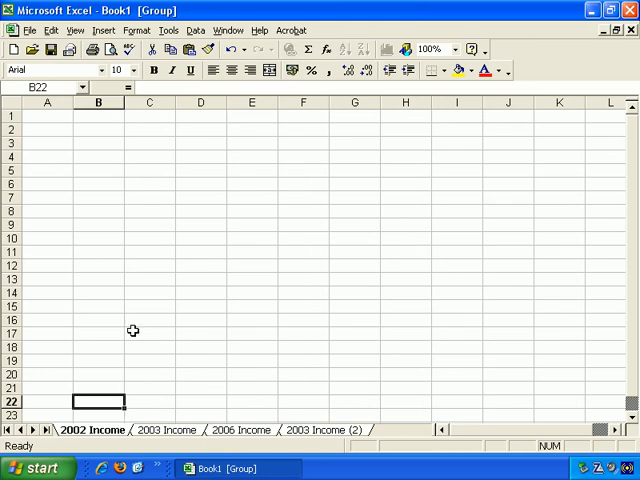
- Insert worksheets for the grouped sheets, adding Sheet5 through Sheet8
{"action": "left_click", "coordinate": [104, 30]}
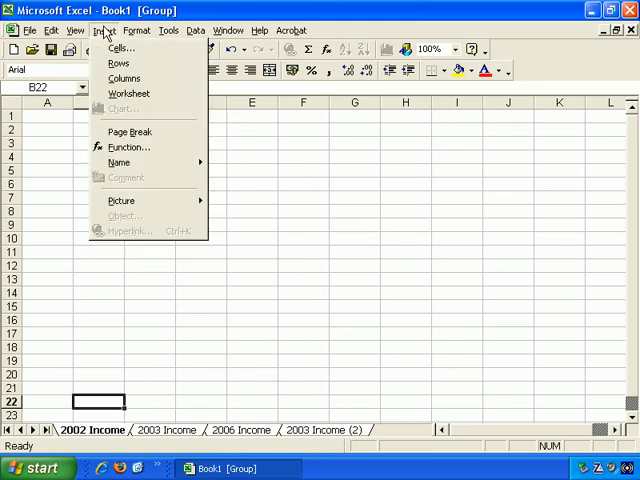
{"action": "mouse_move", "coordinate": [128, 92]}
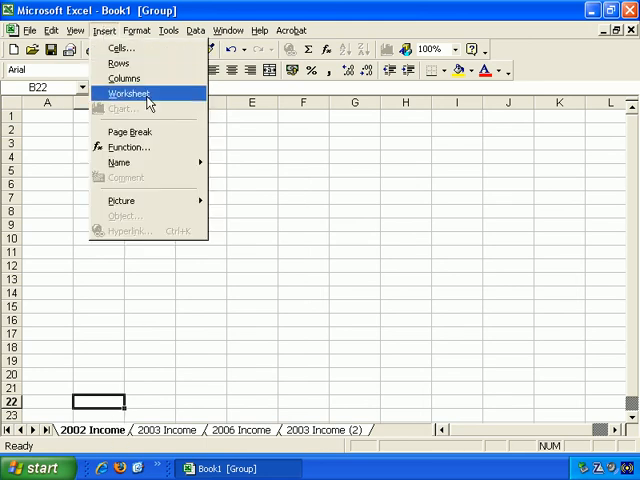
{"action": "left_click", "coordinate": [128, 92]}
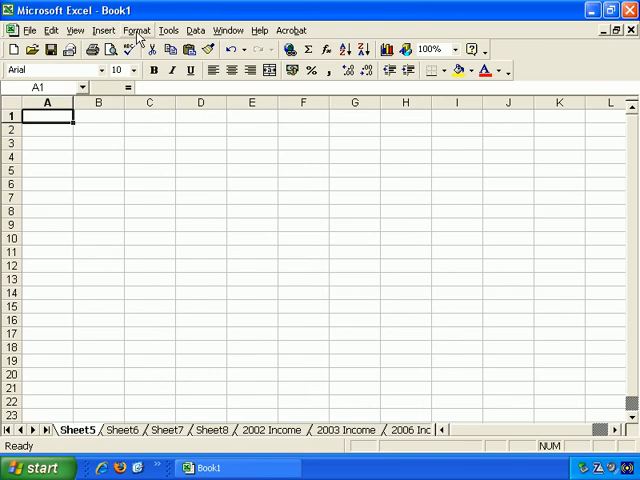
{"action": "left_click", "coordinate": [136, 30]}
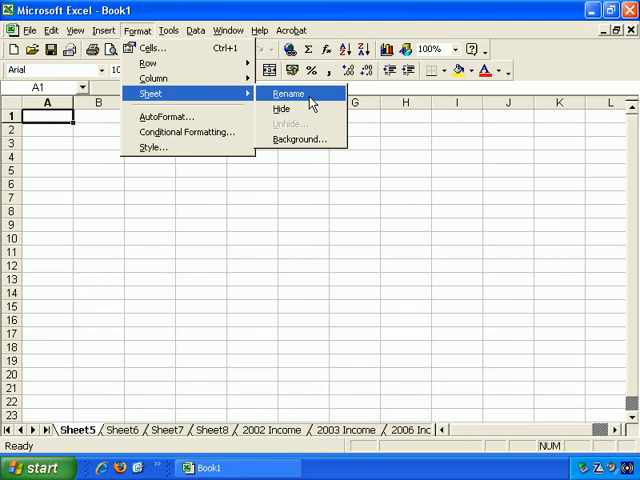
{"action": "mouse_move", "coordinate": [300, 108]}
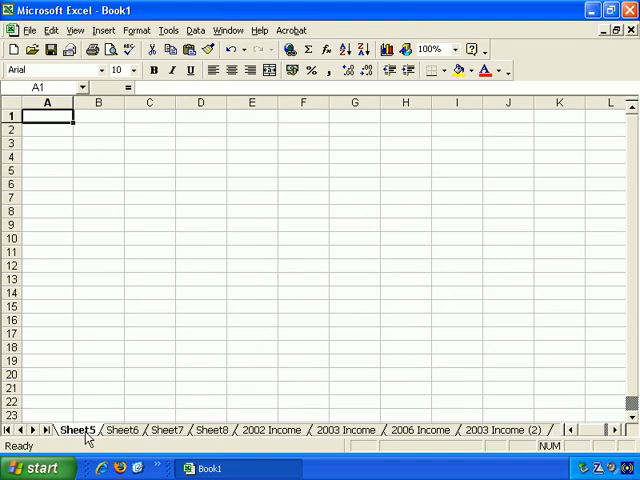
{"action": "mouse_move", "coordinate": [122, 444]}
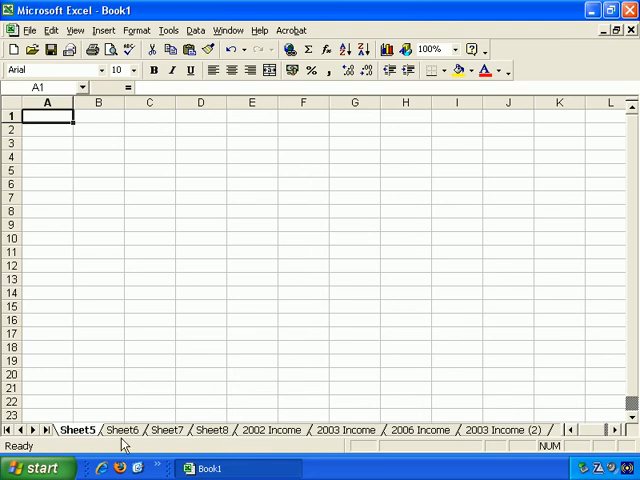
- Delete the blank sheets Sheet5 through Sheet8, confirming each deletion
{"action": "right_click", "coordinate": [76, 428]}
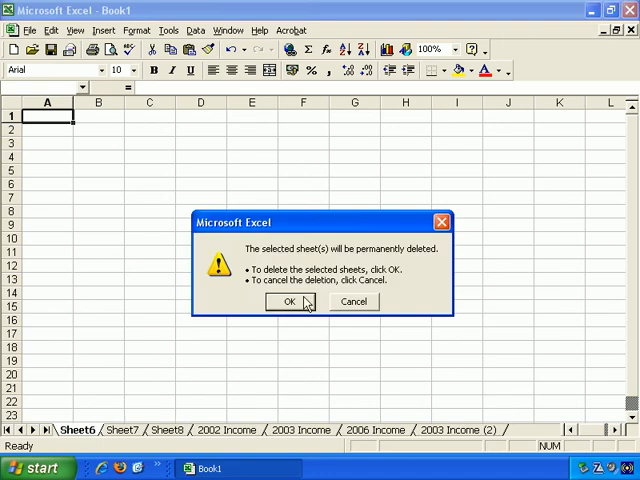
{"action": "left_click", "coordinate": [278, 300]}
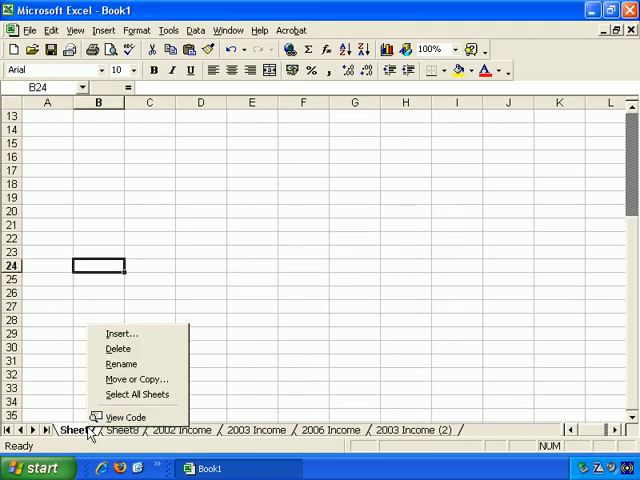
{"action": "left_click", "coordinate": [118, 348]}
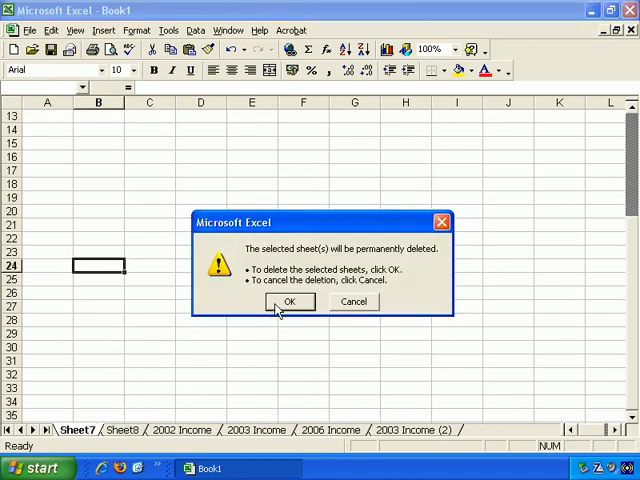
{"action": "left_click", "coordinate": [290, 302]}
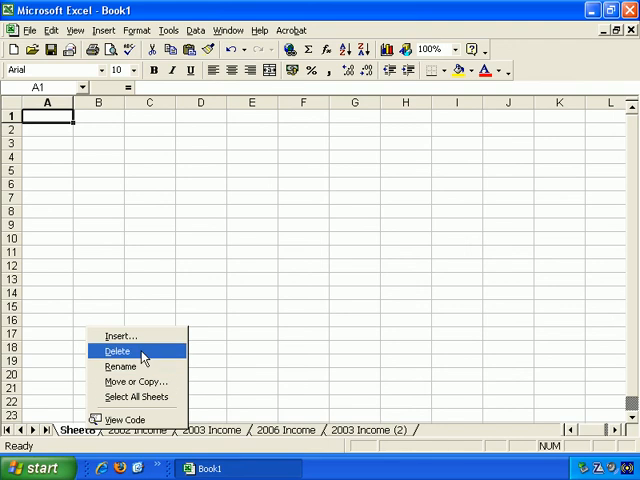
{"action": "left_click", "coordinate": [116, 352]}
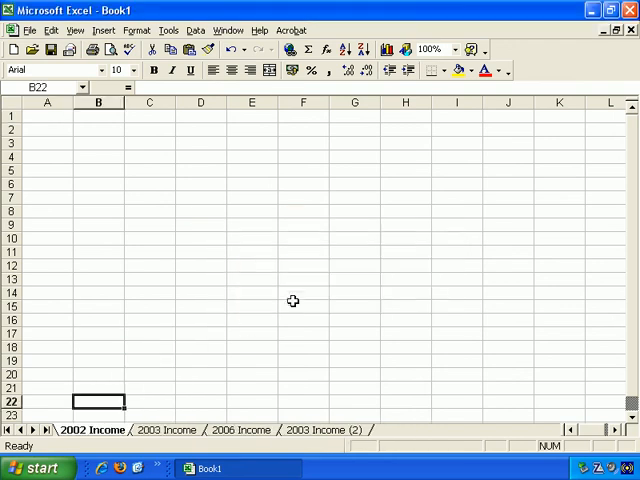
{"action": "mouse_move", "coordinate": [140, 440]}
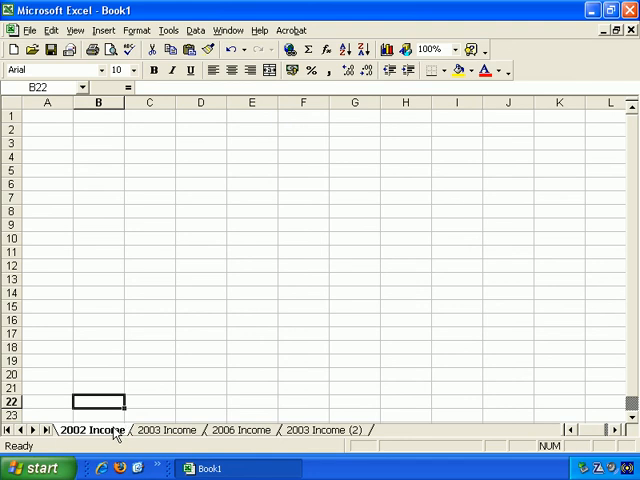
- Group all the sheets, then ungroup them by switching to 2006 Income
{"action": "right_click", "coordinate": [90, 430]}
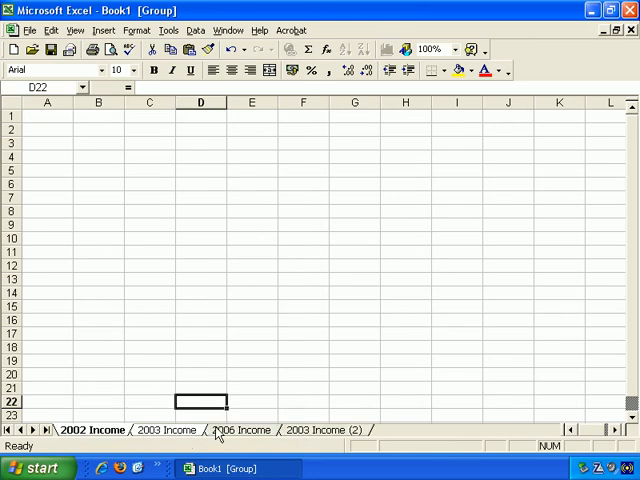
{"action": "left_click", "coordinate": [240, 430]}
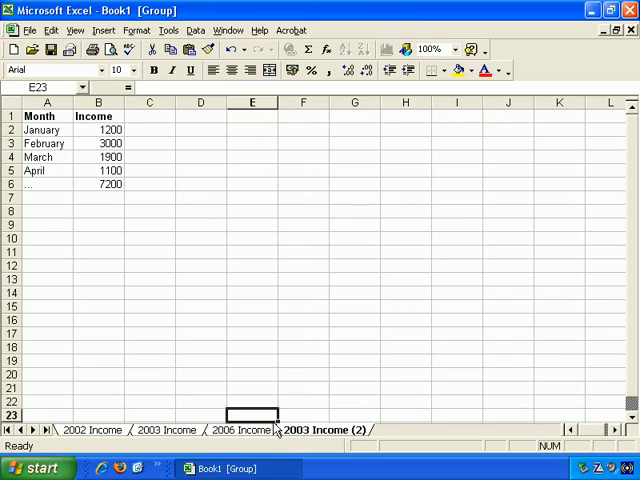
{"action": "left_click", "coordinate": [240, 430]}
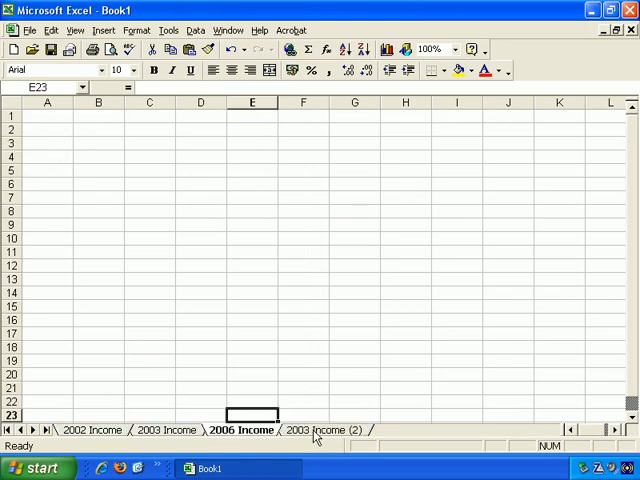
- Review the 2003 Income, 2006 Income and 2003 Income (2) sheets, ending on 2003 Income (2)
{"action": "left_click", "coordinate": [320, 428]}
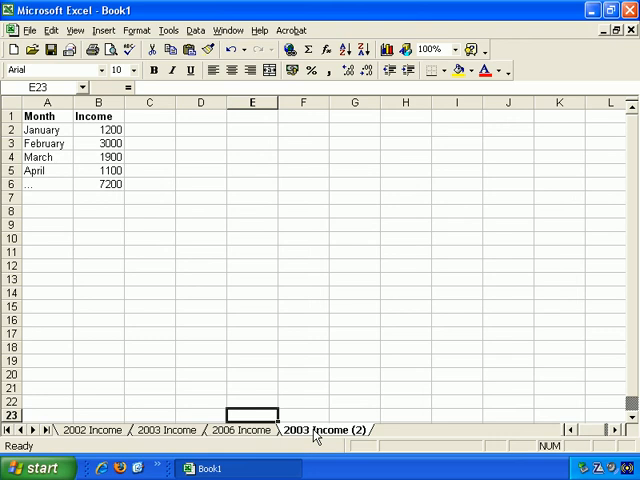
{"action": "left_click", "coordinate": [168, 430]}
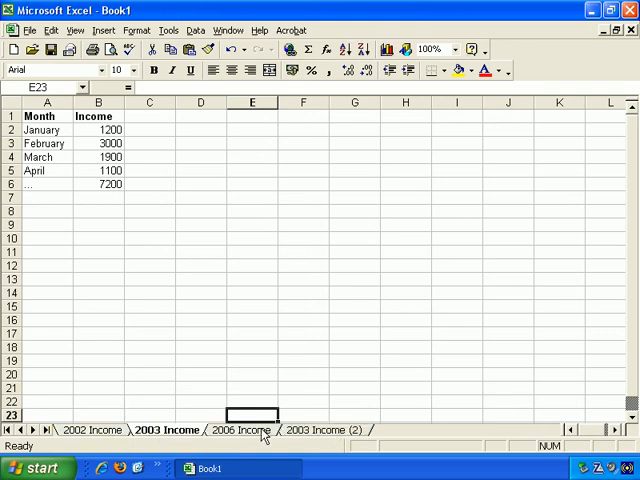
{"action": "left_click", "coordinate": [240, 430]}
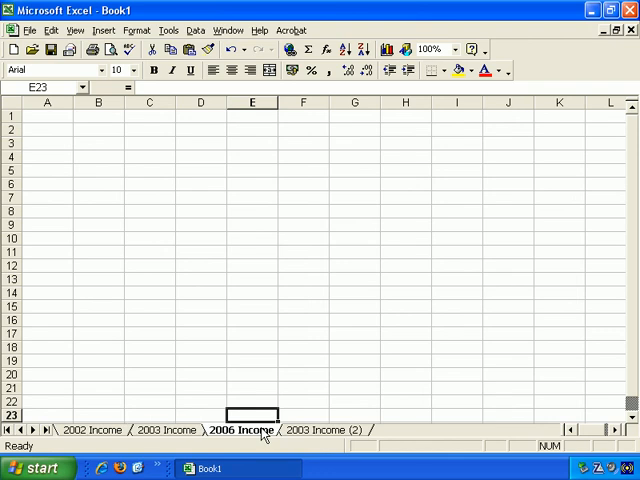
{"action": "left_click", "coordinate": [322, 430]}
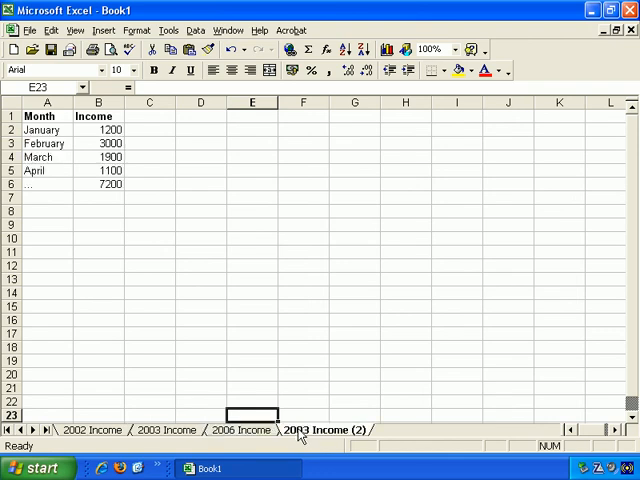
- Insert blank sheets Sheet9–Sheet11 via grouped sheets, then delete them permanently
{"action": "left_click", "coordinate": [166, 430]}
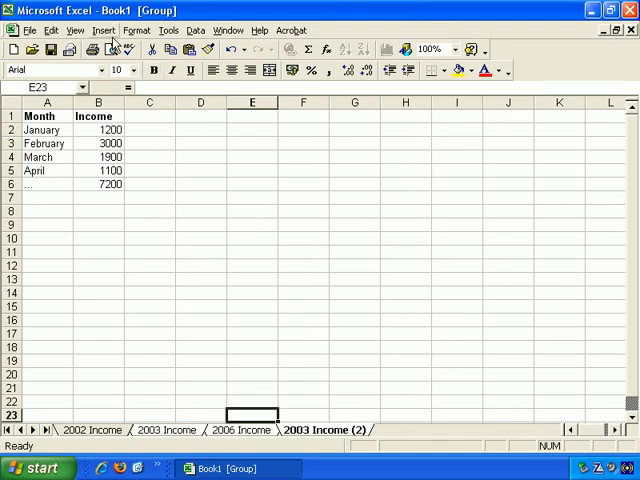
{"action": "left_click", "coordinate": [104, 30]}
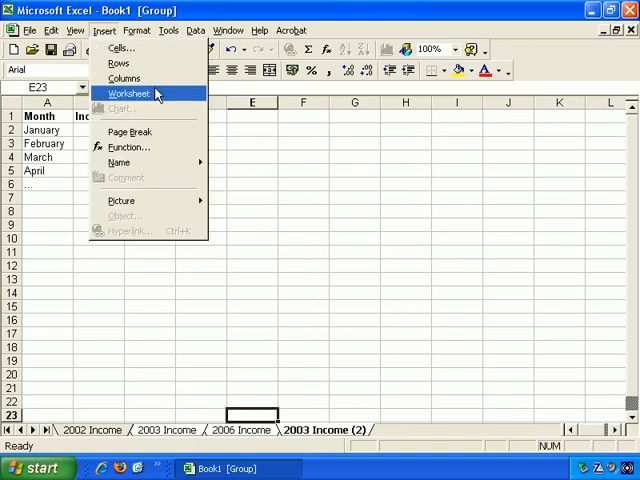
{"action": "left_click", "coordinate": [128, 92]}
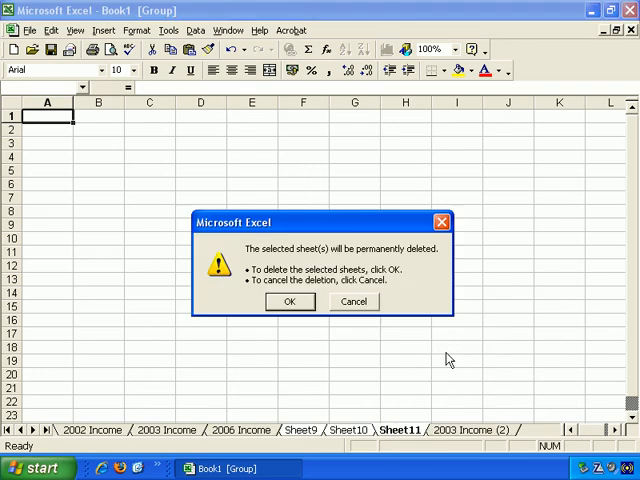
{"action": "left_click", "coordinate": [290, 300]}
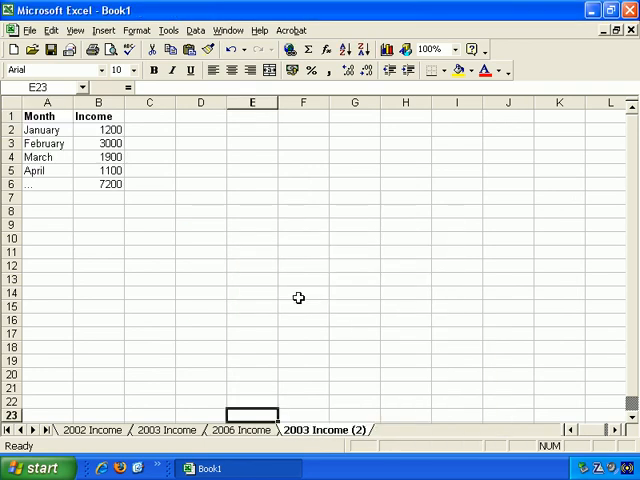
{"action": "mouse_move", "coordinate": [246, 314]}
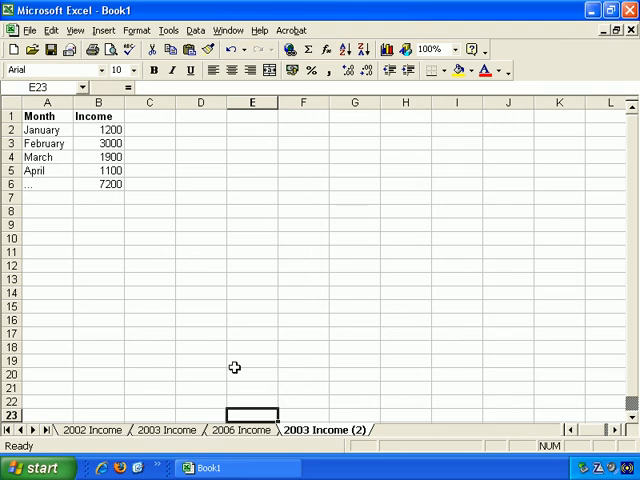
- Hide the 2006 Income sheet via Format > Sheet > Hide, leaving the other three listed
{"action": "left_click", "coordinate": [242, 428]}
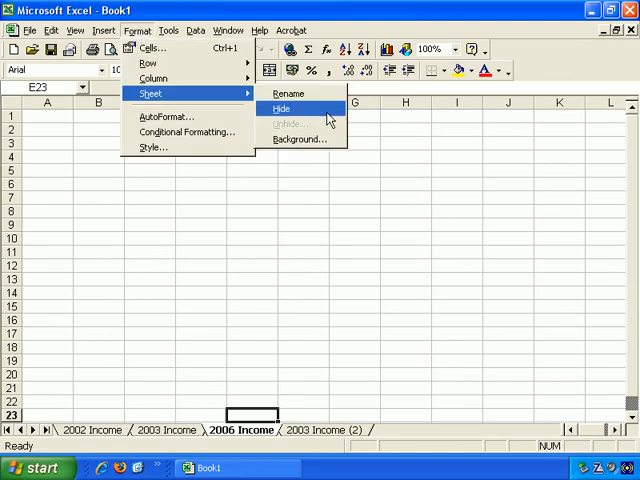
{"action": "left_click", "coordinate": [282, 108]}
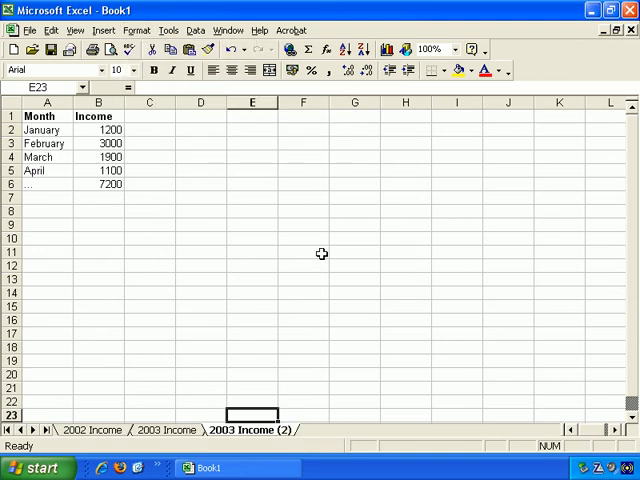
{"action": "mouse_move", "coordinate": [258, 346]}
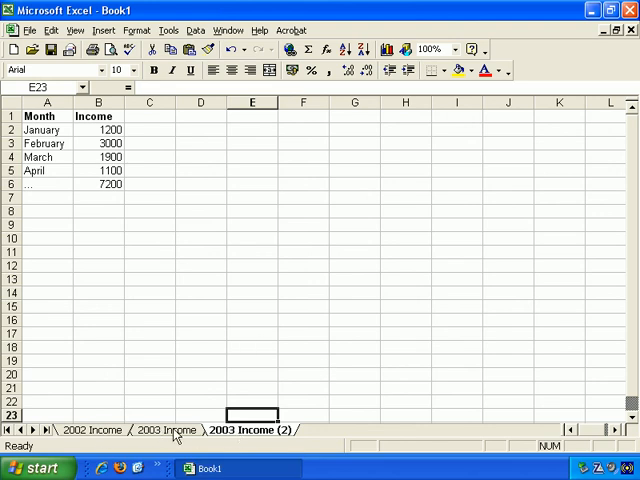
- Unhide 2006 Income via Format > Sheet > Unhide, then return to 2003 Income (2) at cell C2
{"action": "left_click", "coordinate": [136, 30]}
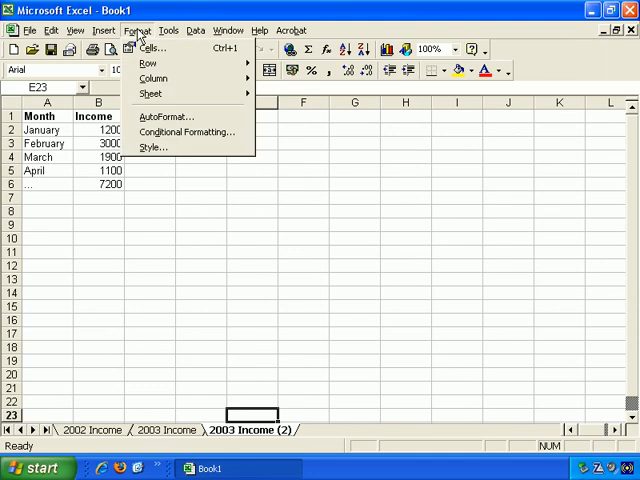
{"action": "mouse_move", "coordinate": [150, 92]}
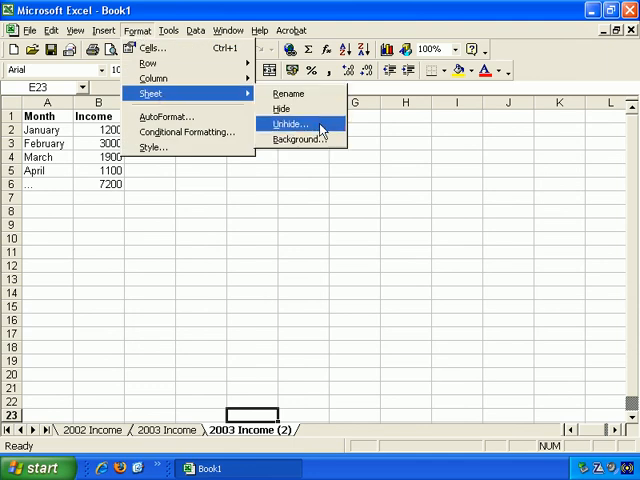
{"action": "left_click", "coordinate": [292, 122]}
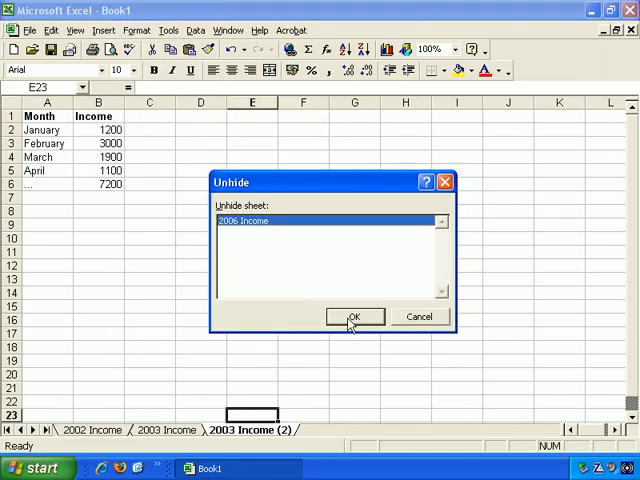
{"action": "left_click", "coordinate": [356, 316]}
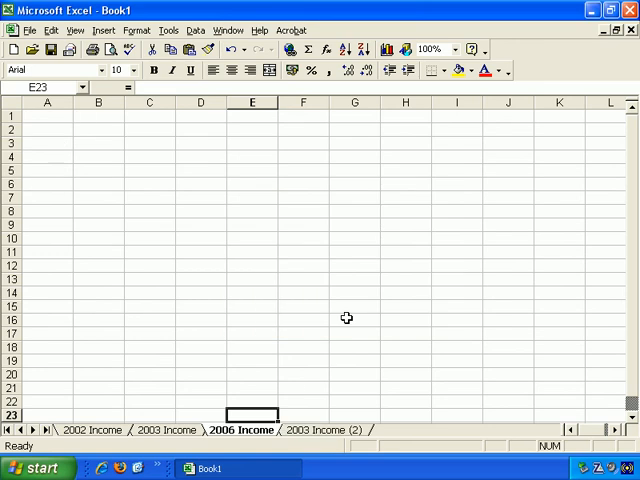
{"action": "left_click", "coordinate": [320, 428]}
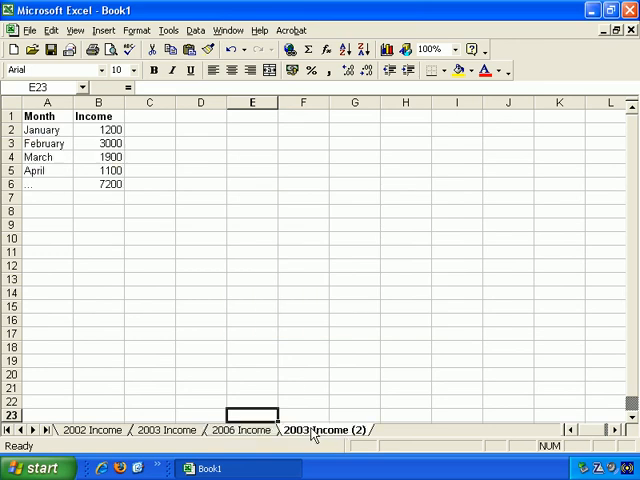
{"action": "left_click", "coordinate": [150, 128]}
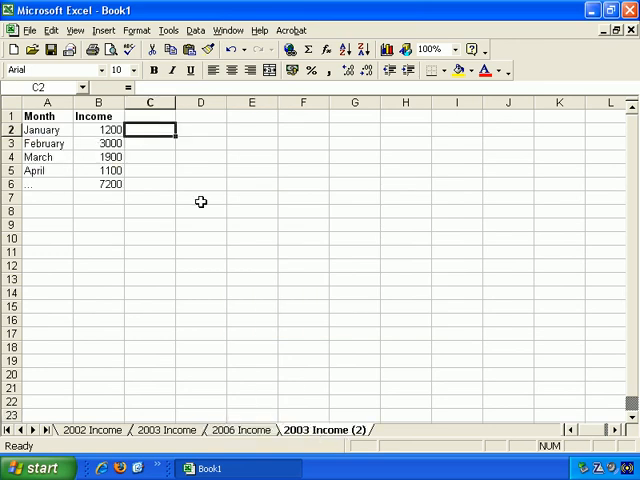